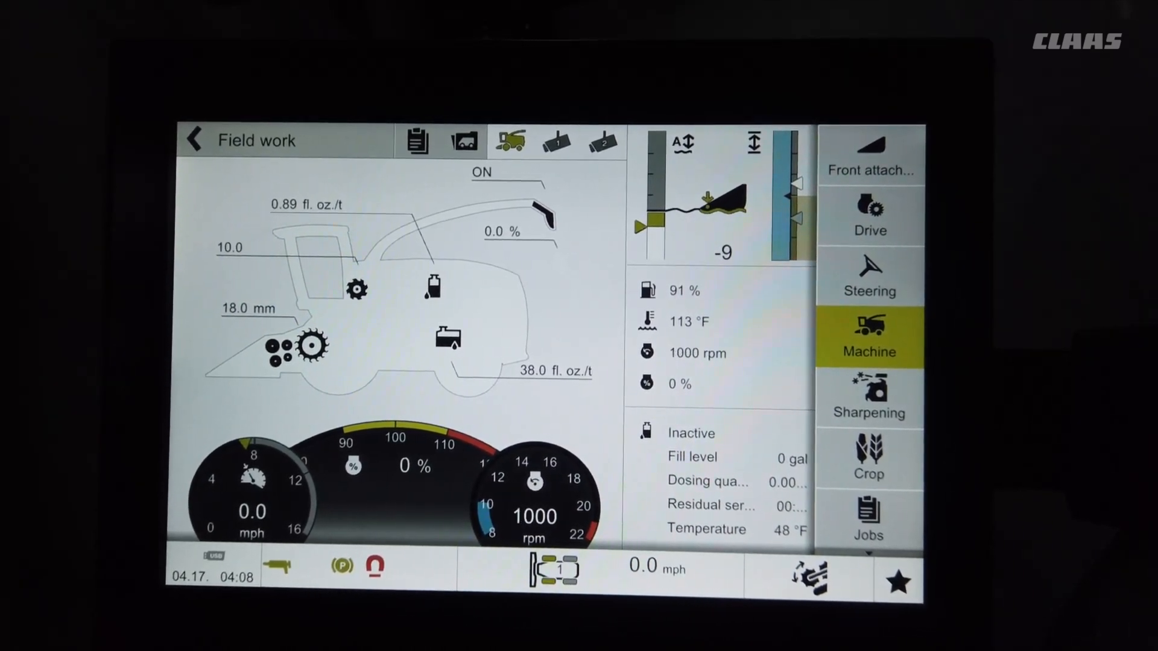
Bring up the Machine tab's settings categories from the Field work screen
left_click(869, 339)
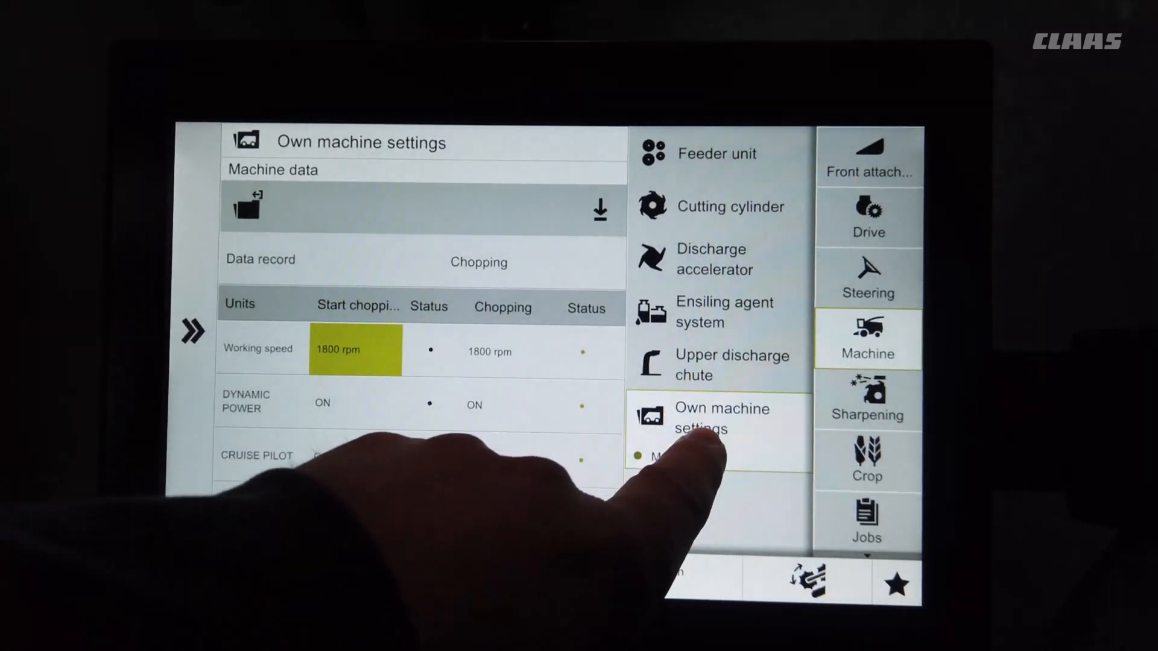
Open own machine settings and raise start-chopping working speed from 1800 to 1830 rpm
left_click(720, 417)
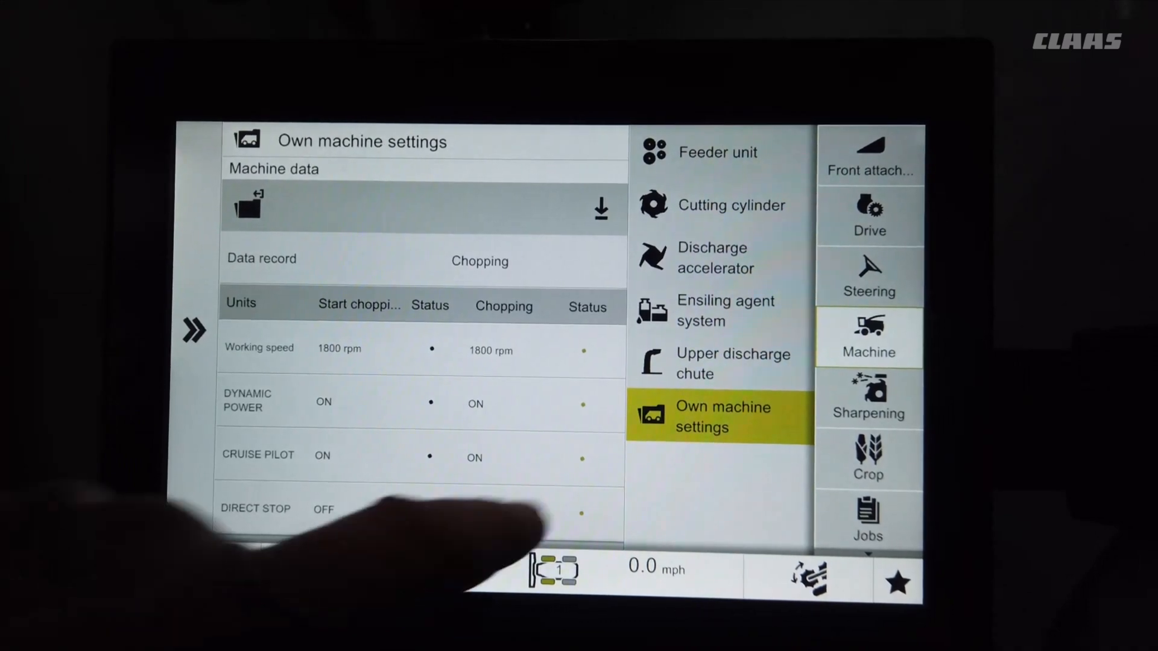
left_click(247, 205)
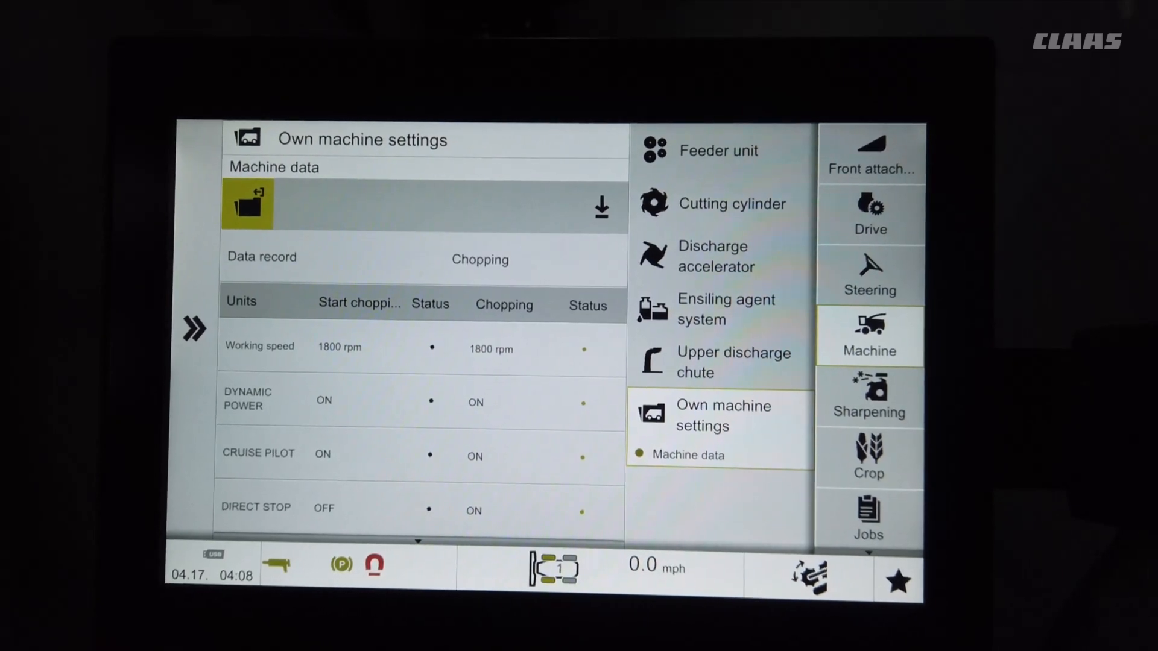
left_click(339, 347)
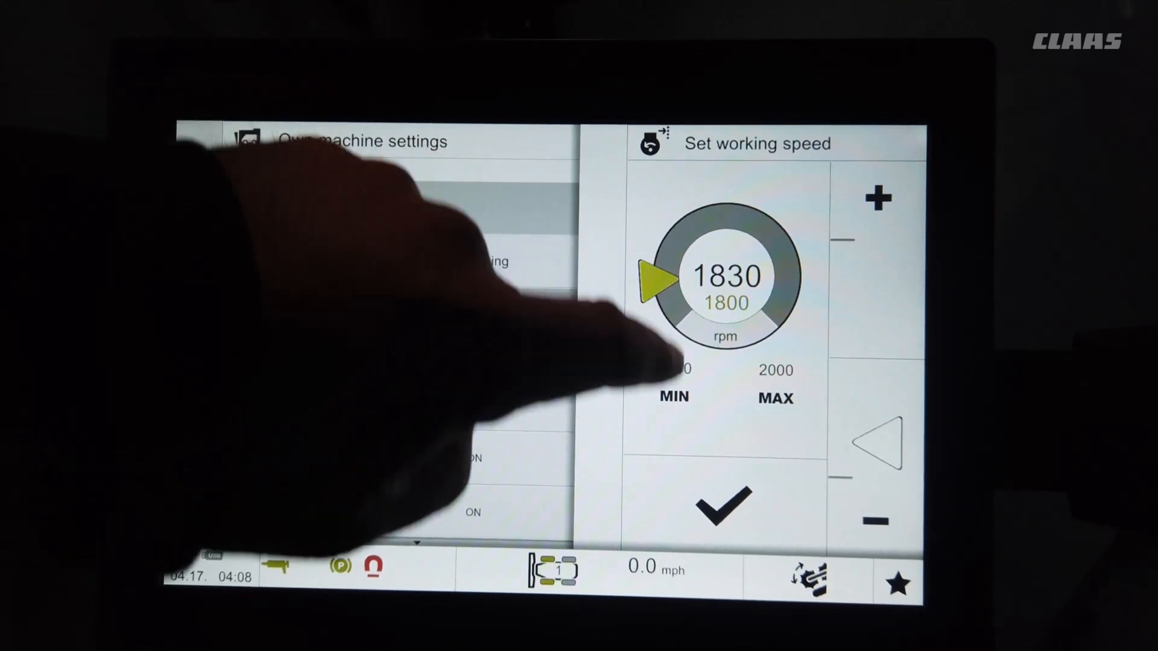
left_click(722, 506)
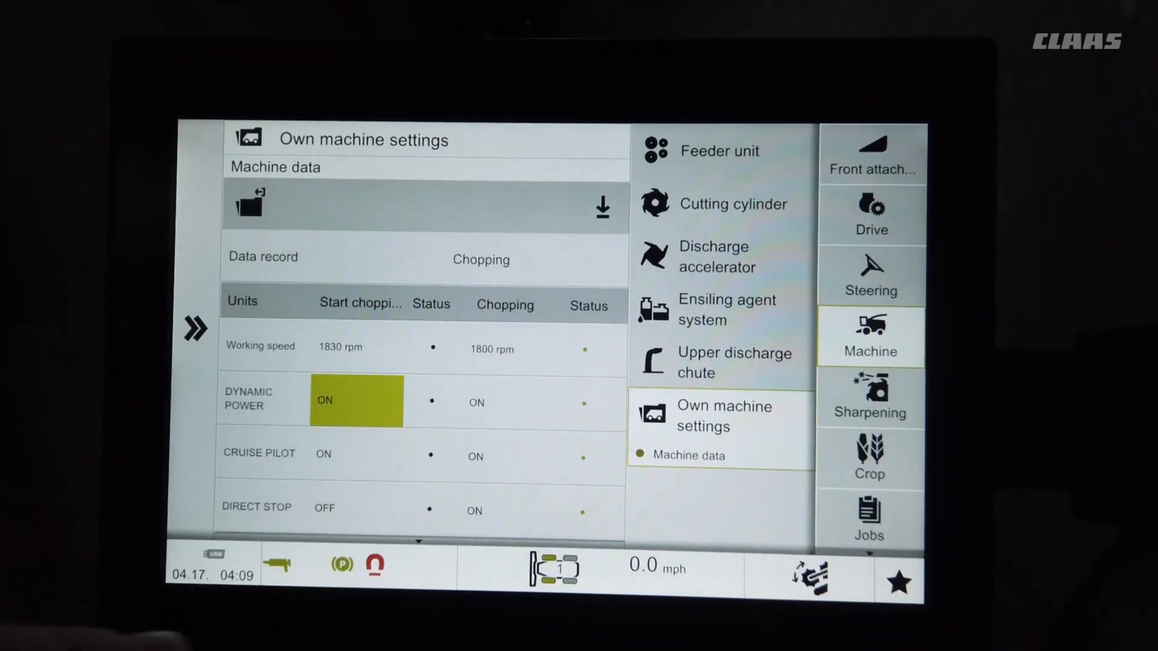
Step past cruise pilot and scroll the table to select the Direct stop row
left_click(357, 454)
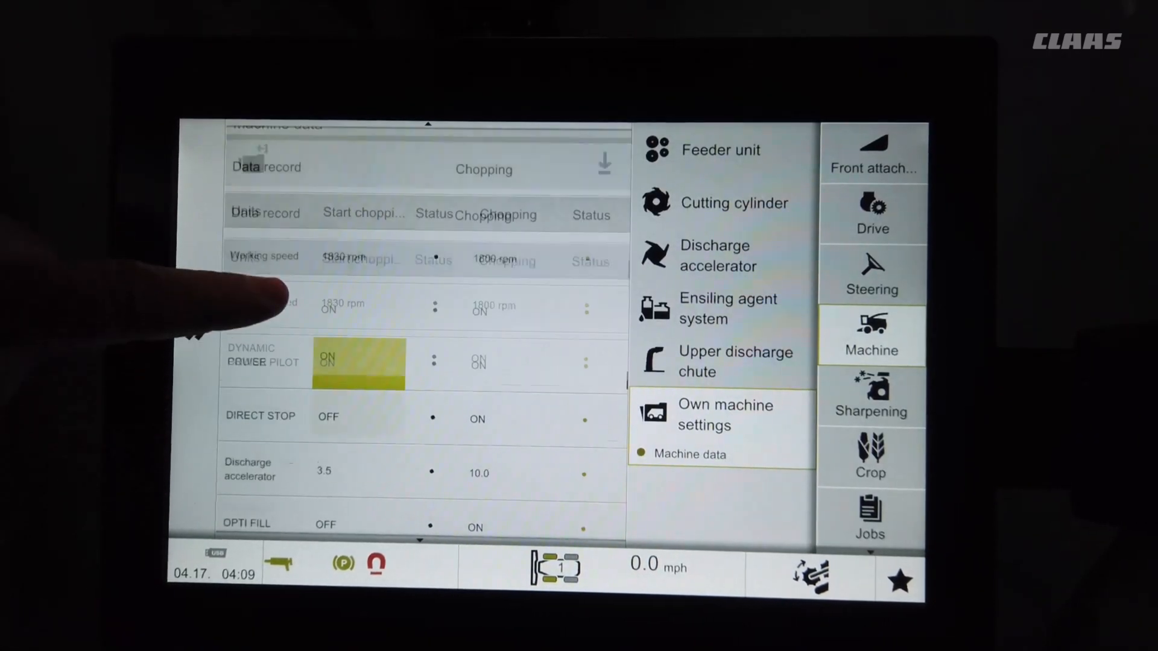
scroll("up", 3)
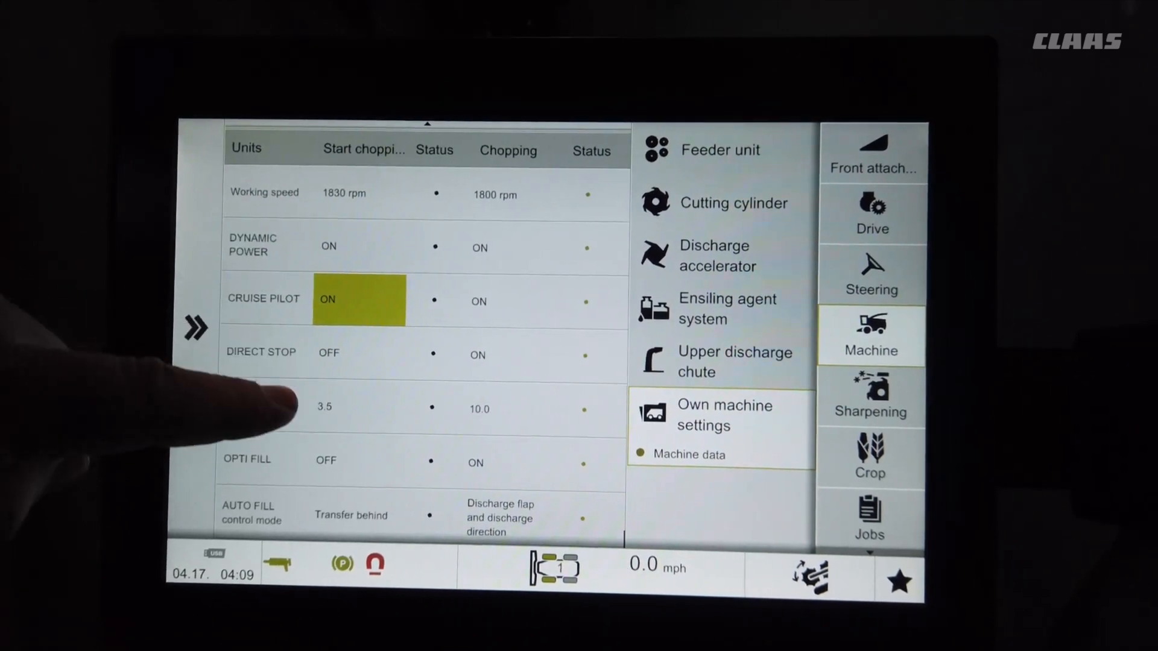
left_click(357, 352)
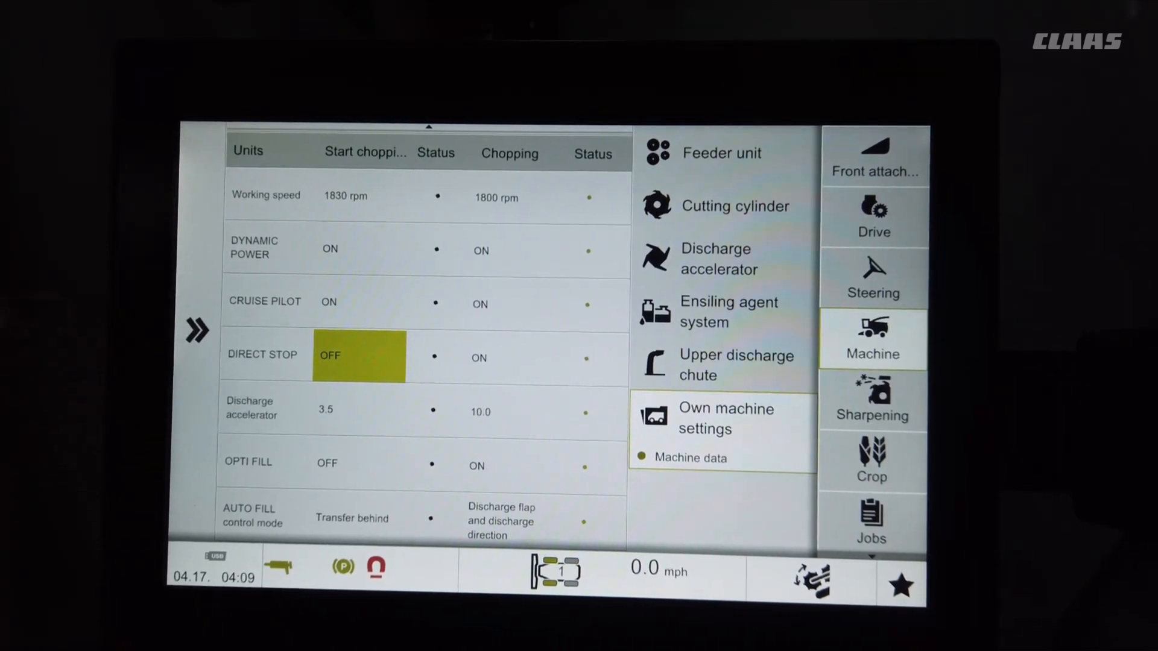
Open the chopping discharge accelerator position and confirm it at 10.0
left_click(357, 411)
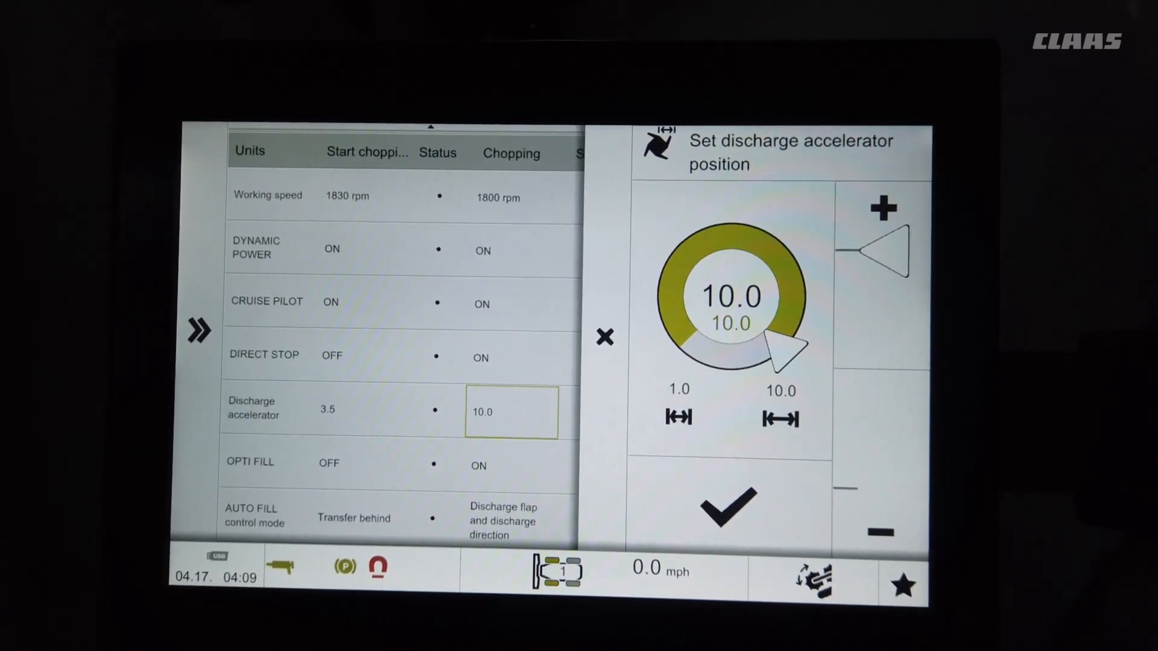
left_click(728, 508)
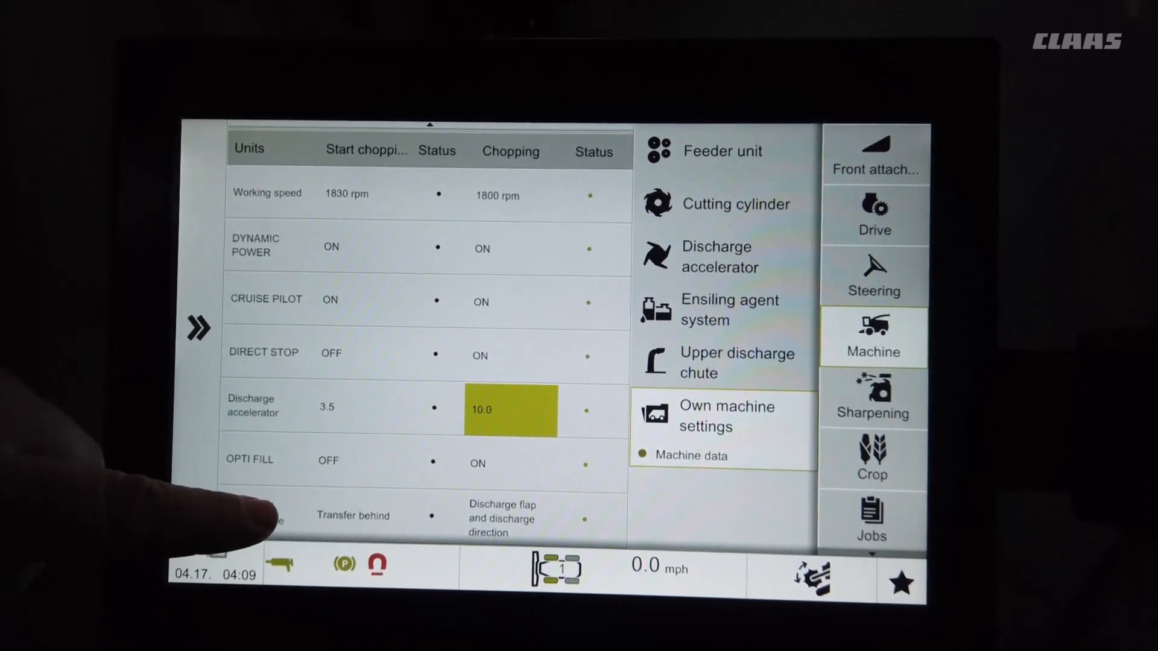
Move the selection to the start-chopping AUTO FILL control mode, 'Transfer behind'
left_click(353, 515)
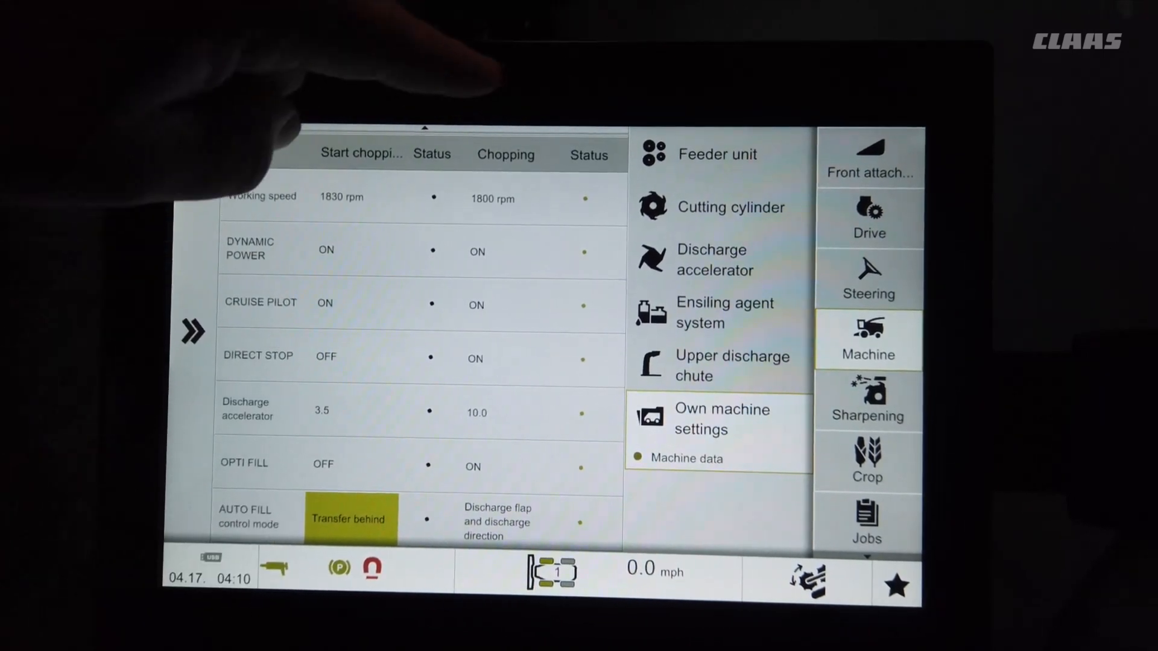
Leave AUTO FILL on Transfer behind and go back to the field work overview
left_click(869, 340)
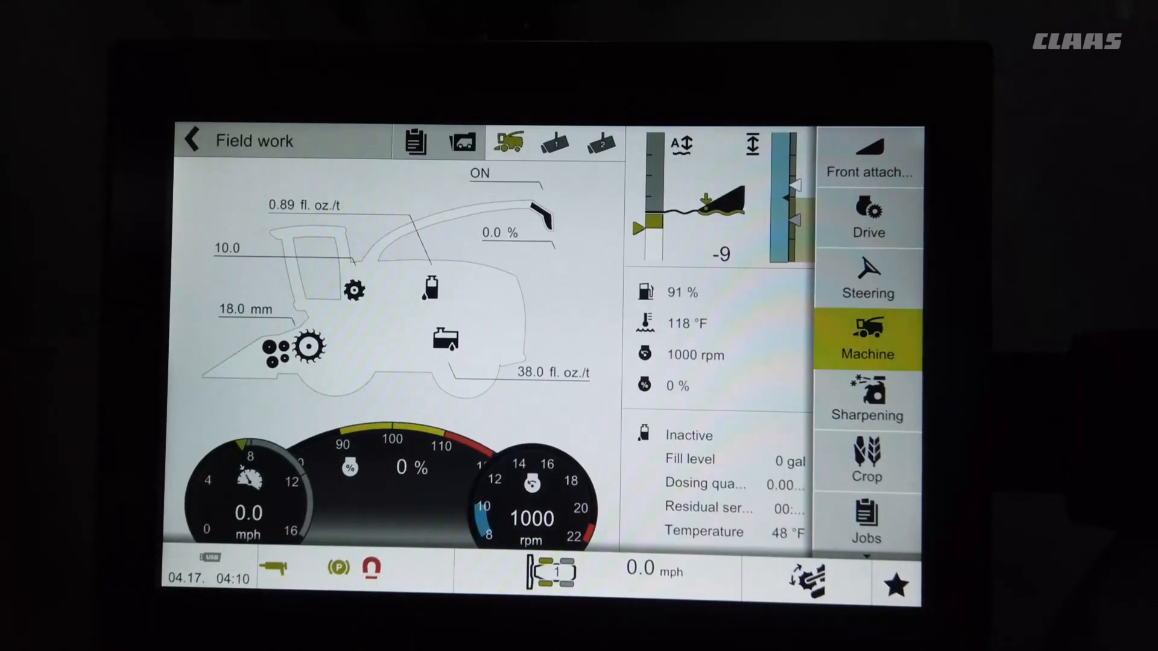